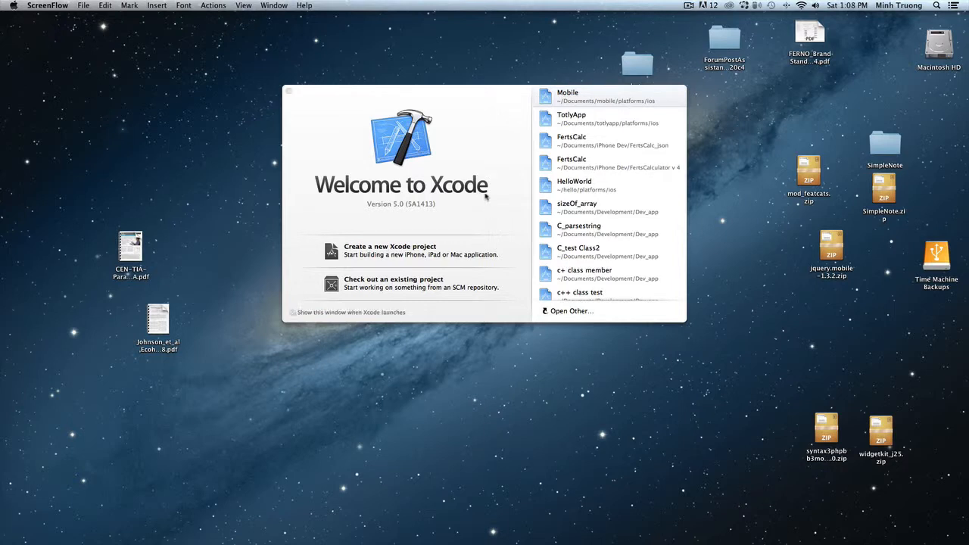
mouse_move(299, 62)
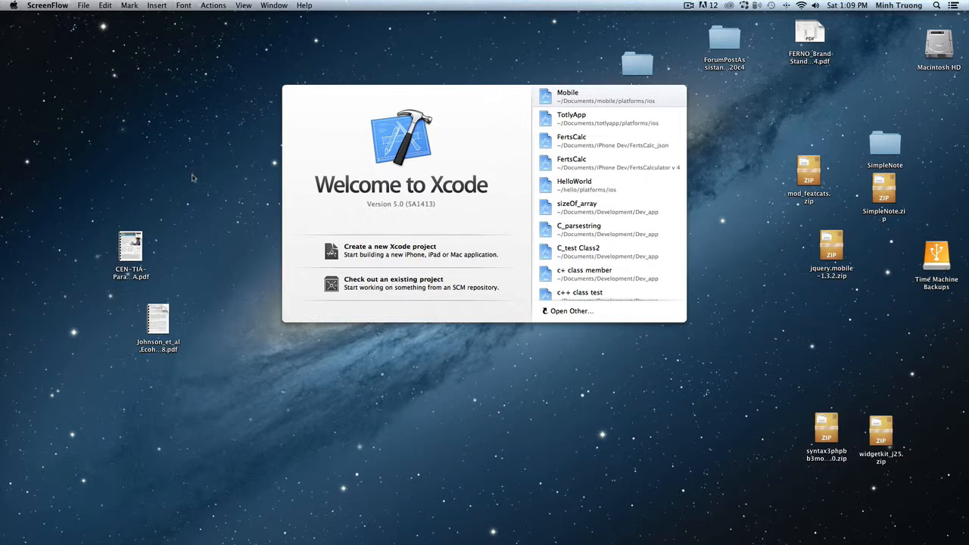
mouse_move(214, 382)
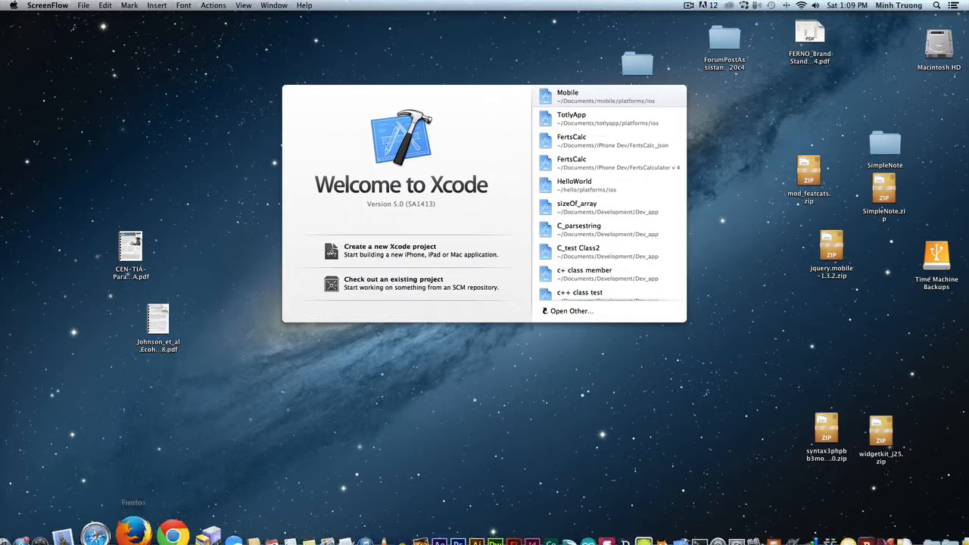
mouse_move(123, 507)
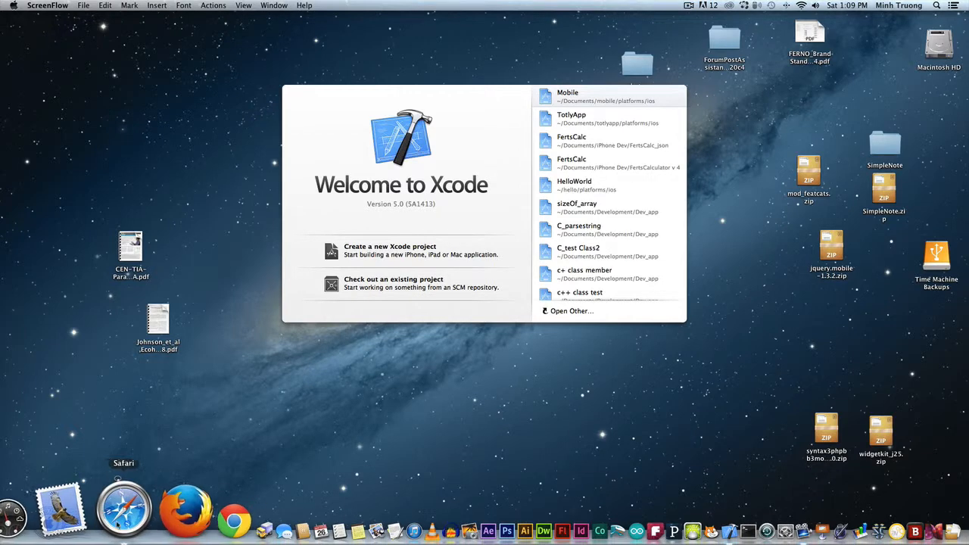
- Switch to Safari from the Dock while Xcode's welcome window stays open
click(124, 508)
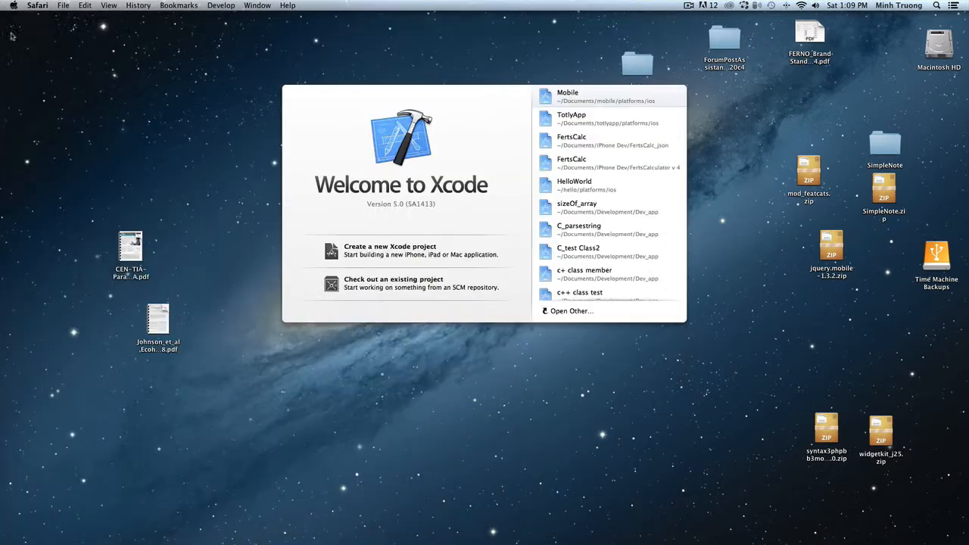
- Open the Mobile project from Xcode's recent list and scroll its page source
click(13, 5)
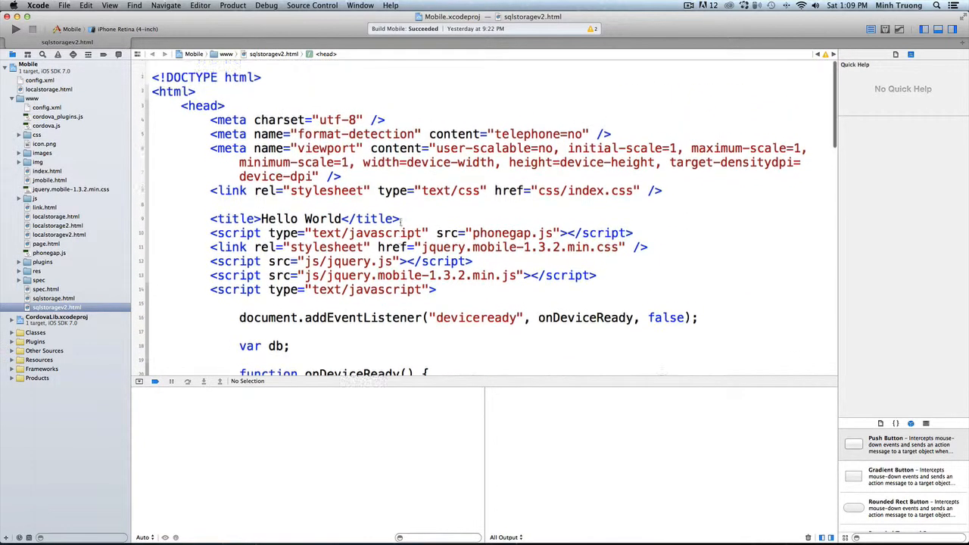
scroll(down, 3)
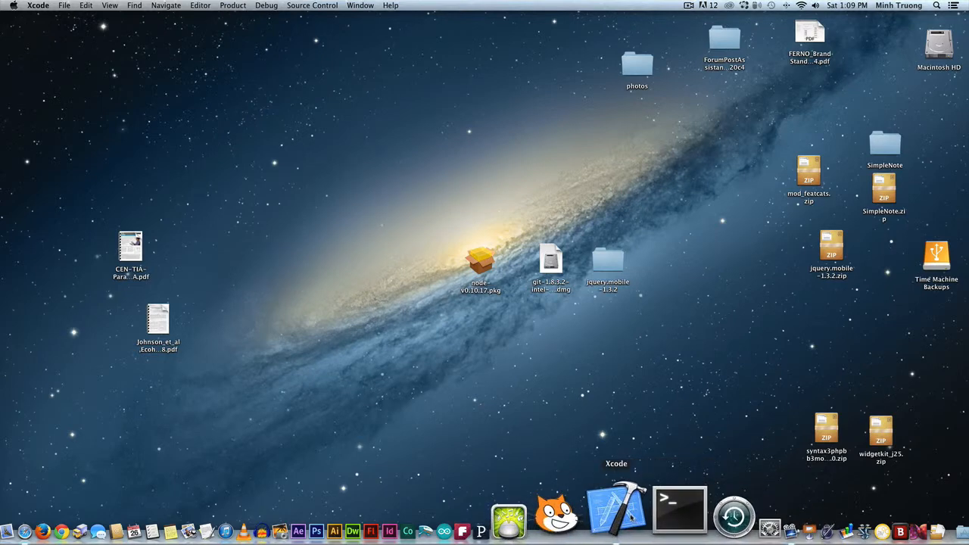
- Launch iOS Simulator from the Xcode Dock icon's developer tools menu
right_click(615, 510)
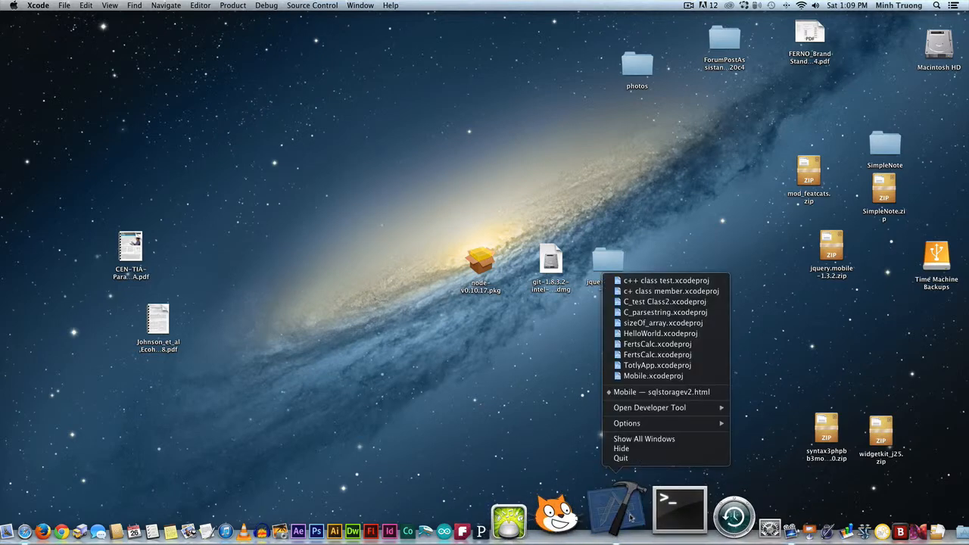
mouse_move(627, 424)
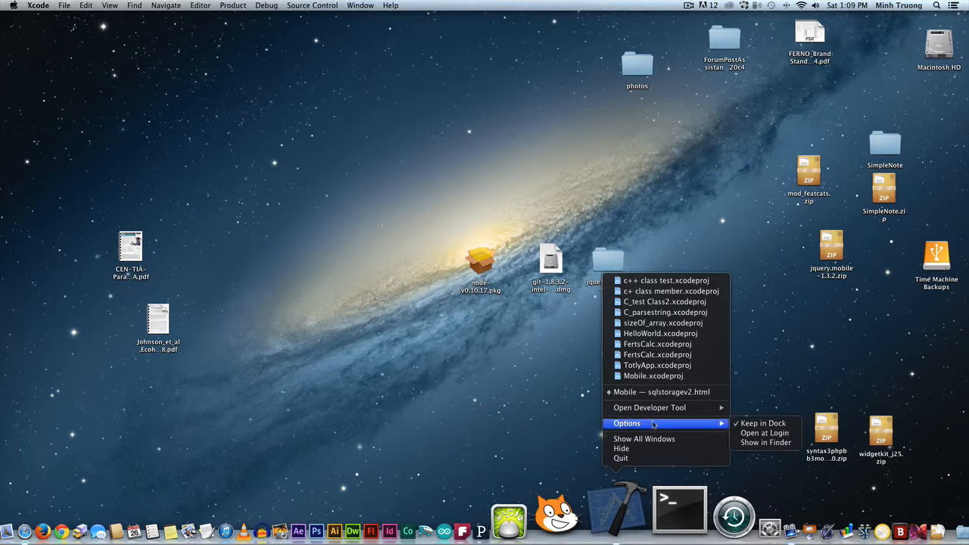
mouse_move(649, 408)
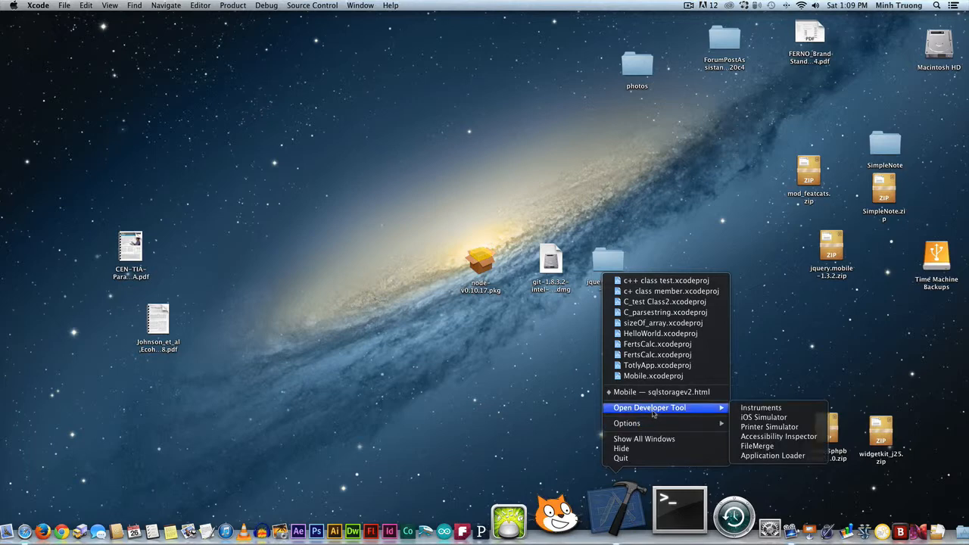
mouse_move(764, 417)
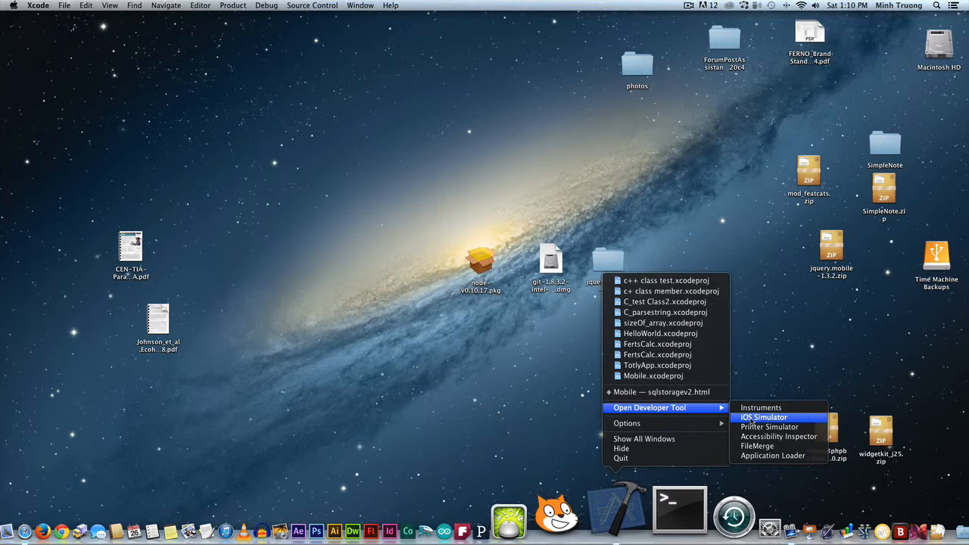
click(764, 417)
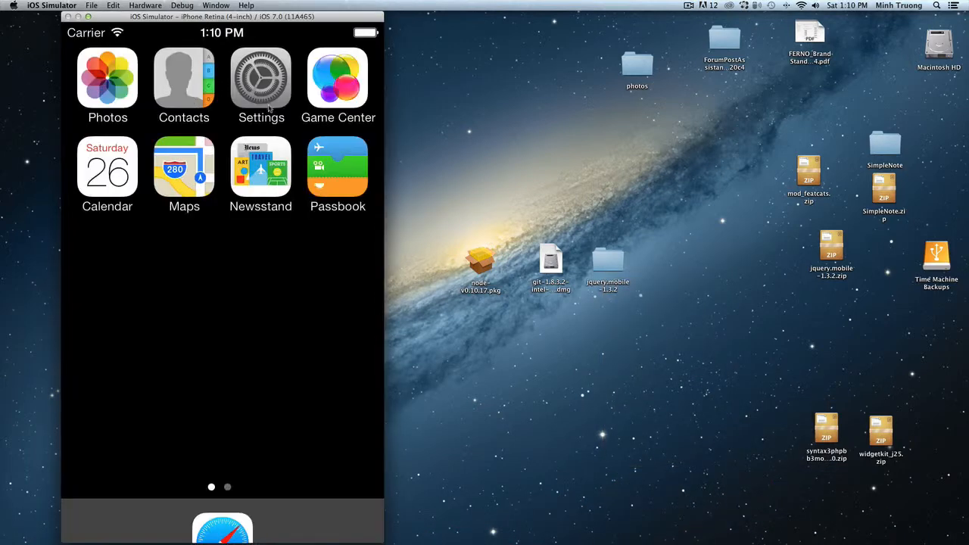
- Open Settings > Safari on the simulated iPhone and scroll through its options
click(261, 78)
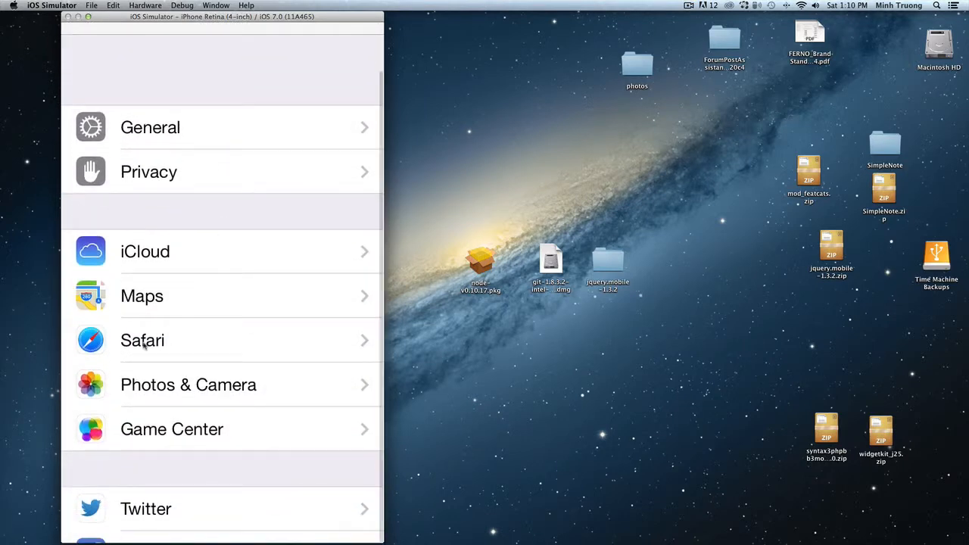
click(143, 340)
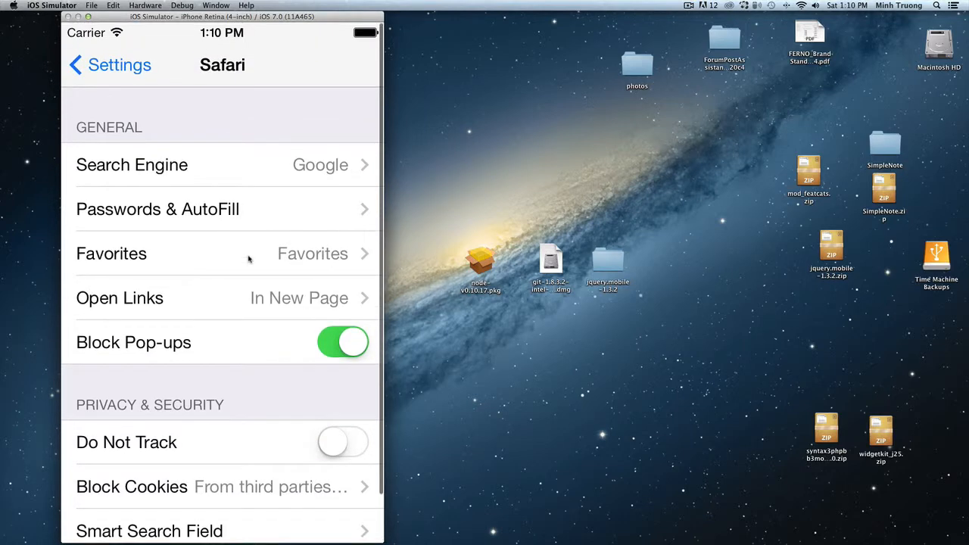
scroll(down, 3)
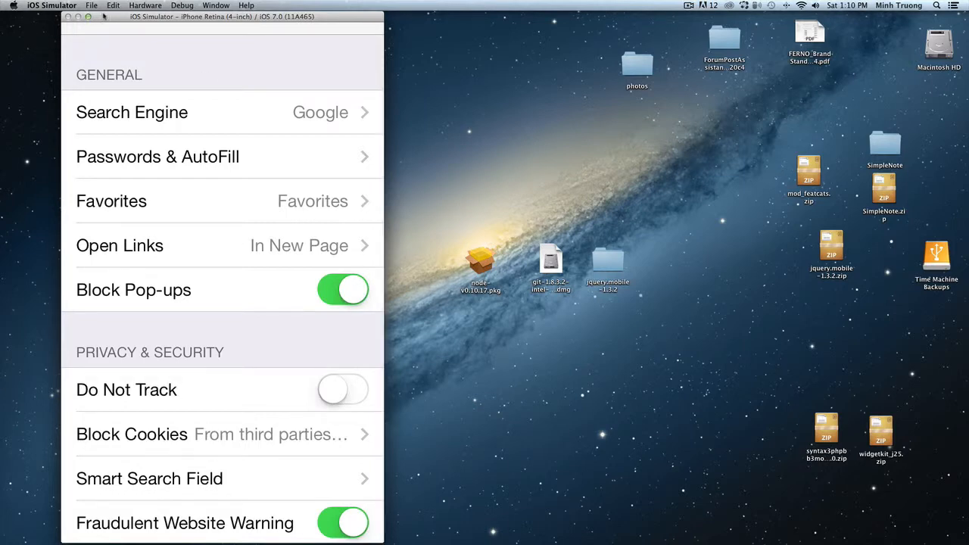
- Switch the device to iPad and open Settings > Safari > Advanced
click(145, 5)
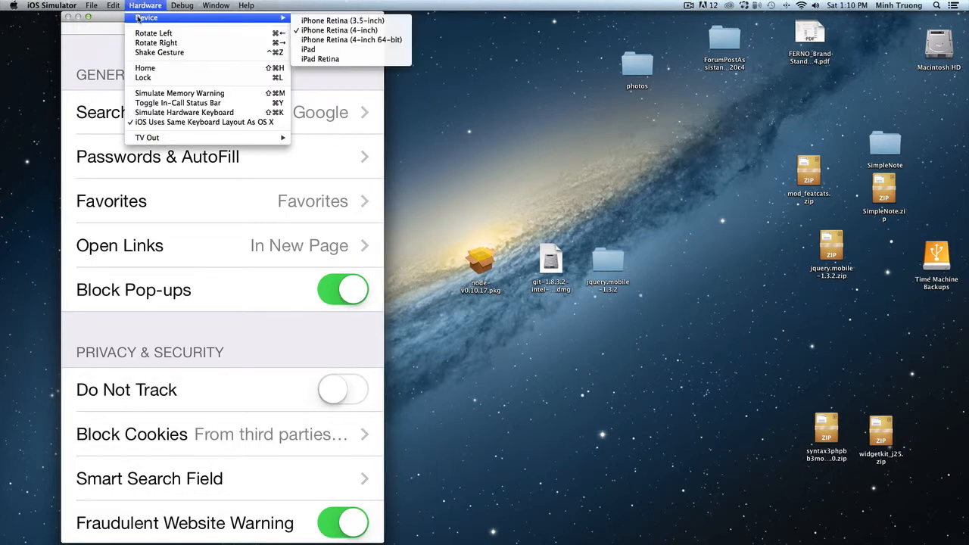
mouse_move(308, 49)
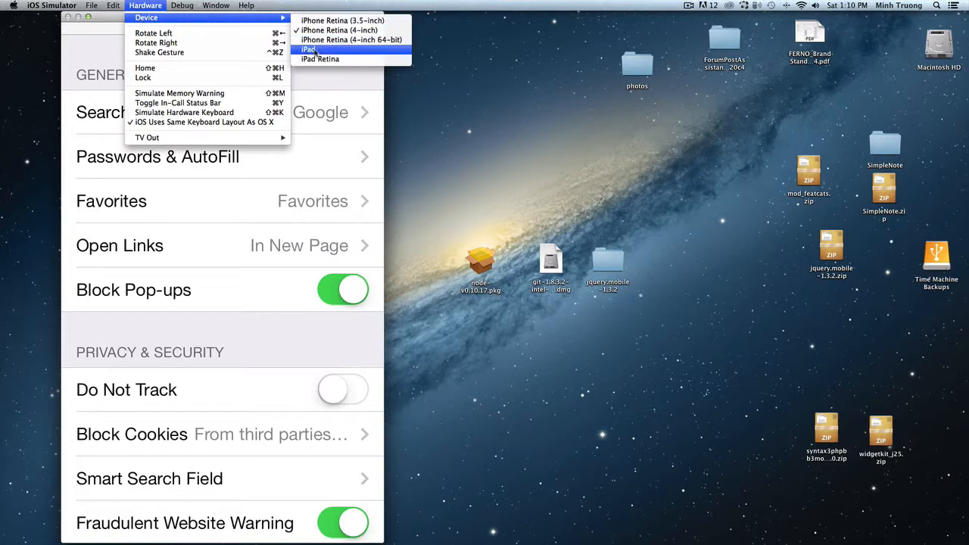
click(309, 49)
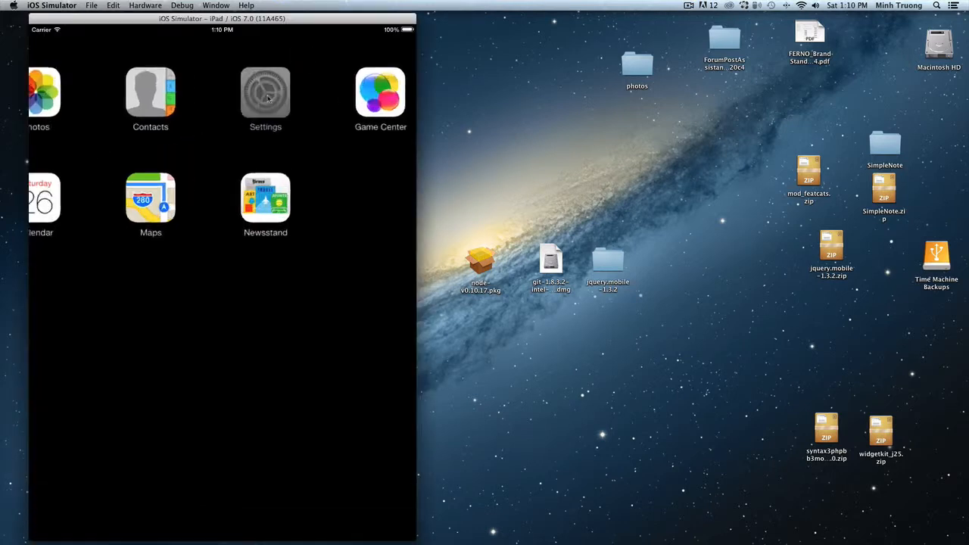
click(265, 94)
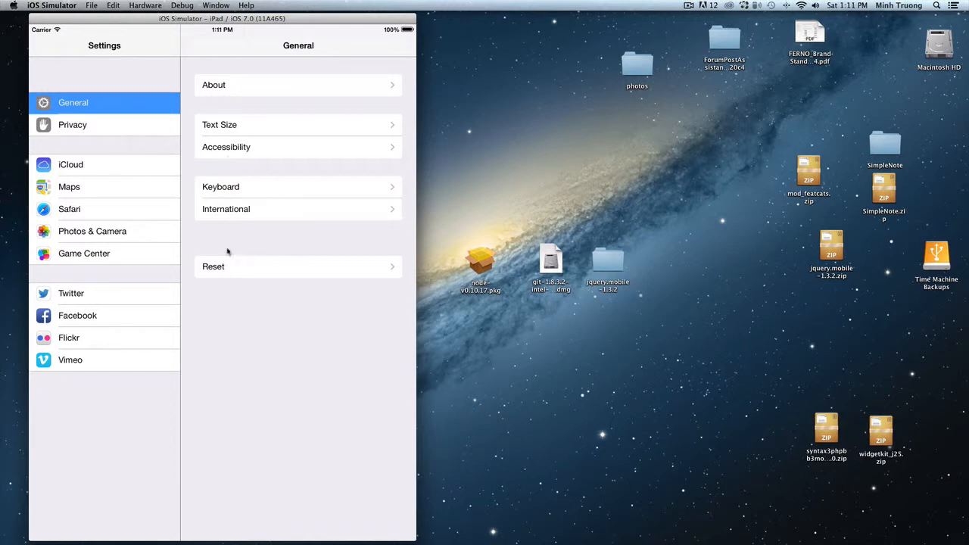
click(69, 209)
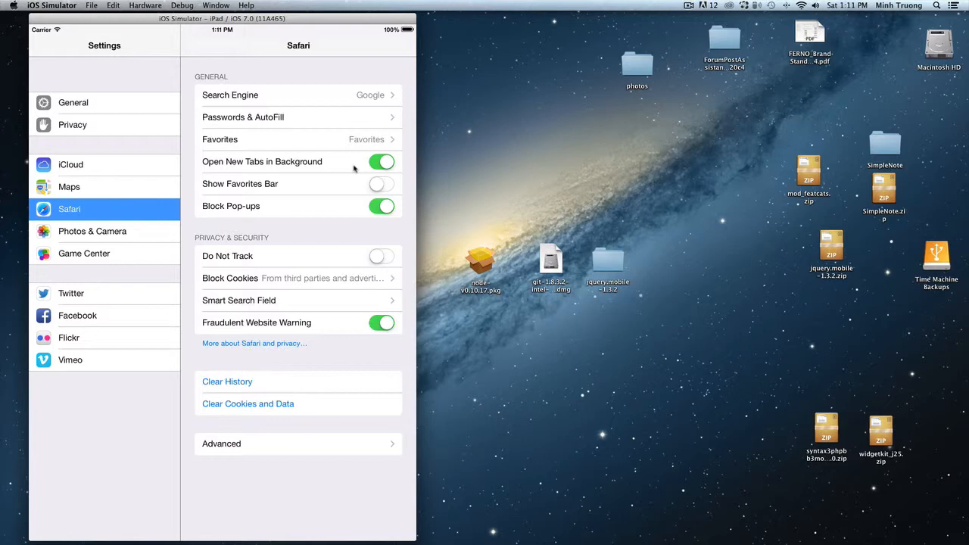
click(298, 444)
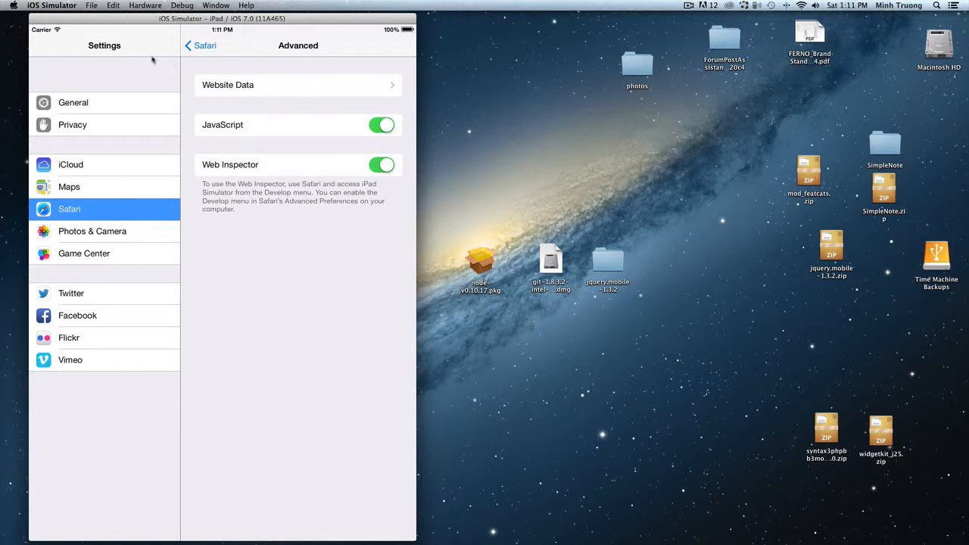
mouse_move(126, 97)
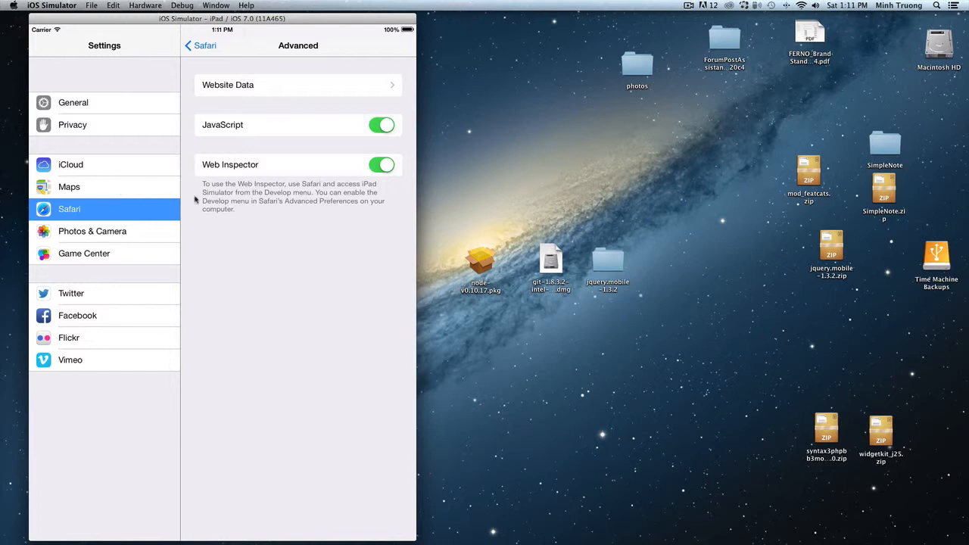
mouse_move(192, 199)
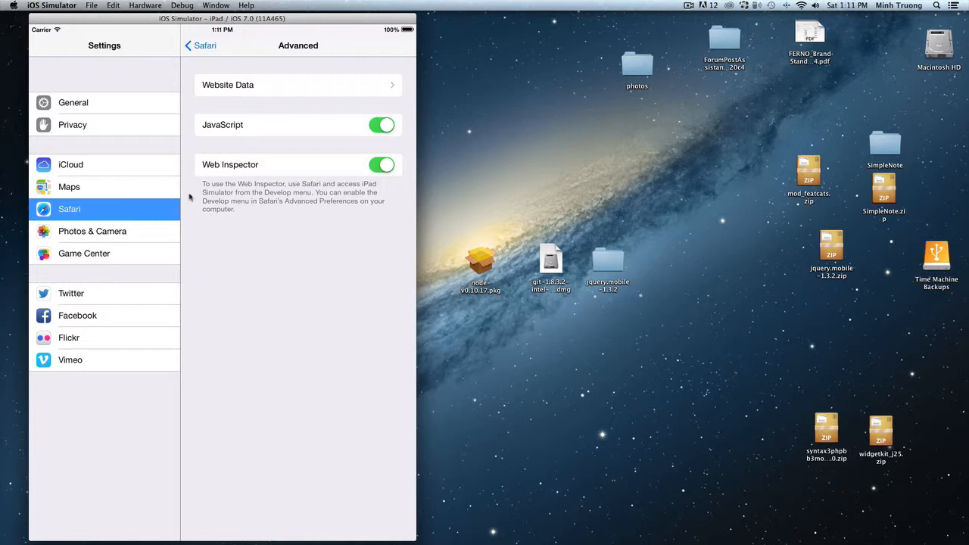
mouse_move(350, 165)
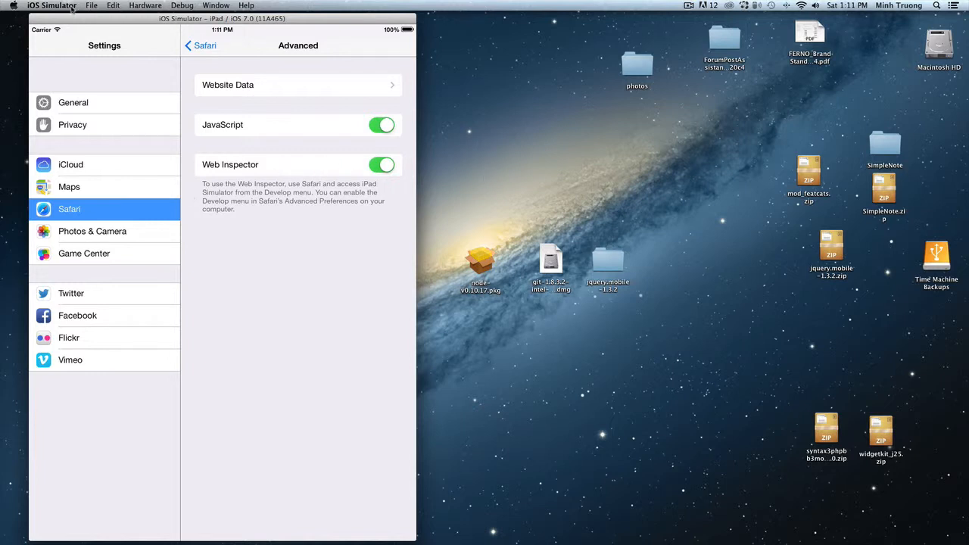
- Quit iOS Simulator from its application menu so it can be relaunched
click(52, 6)
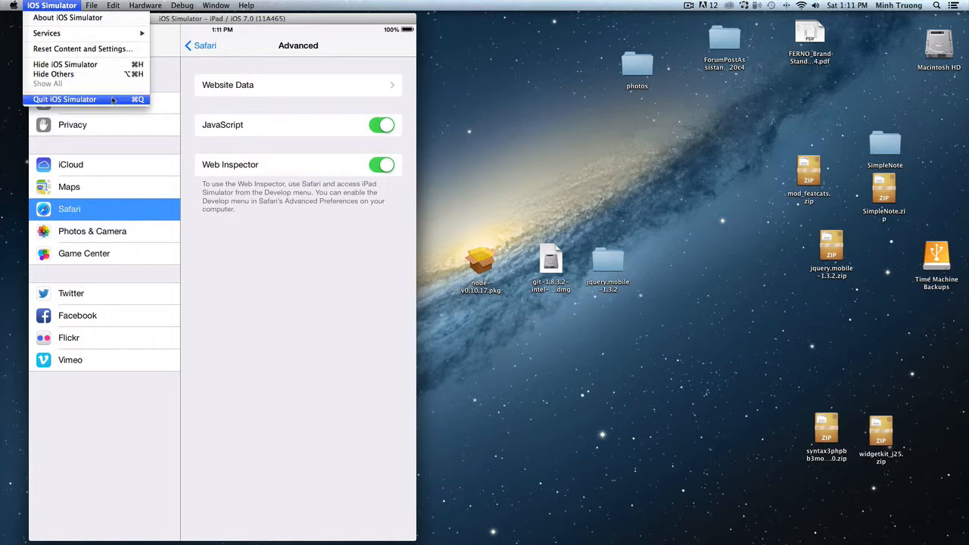
click(216, 5)
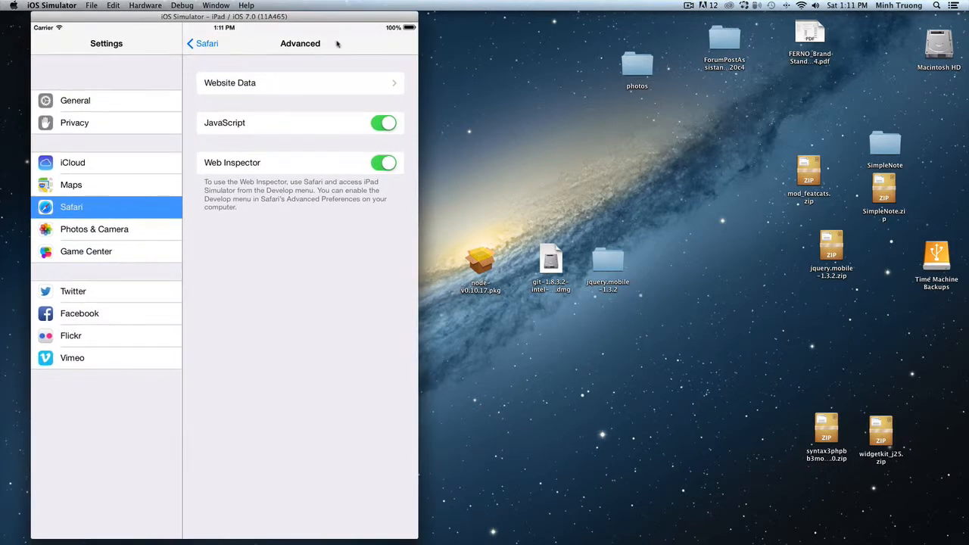
mouse_move(308, 170)
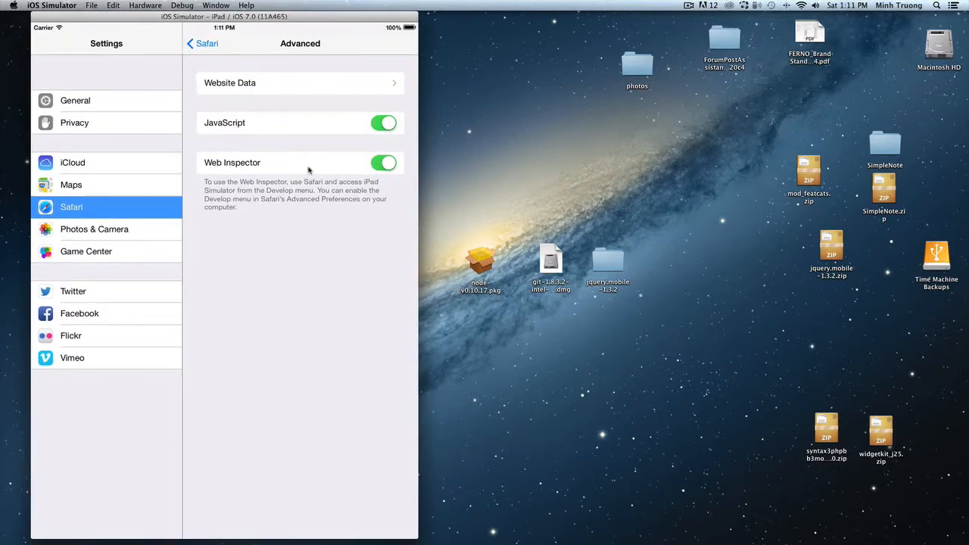
mouse_move(313, 114)
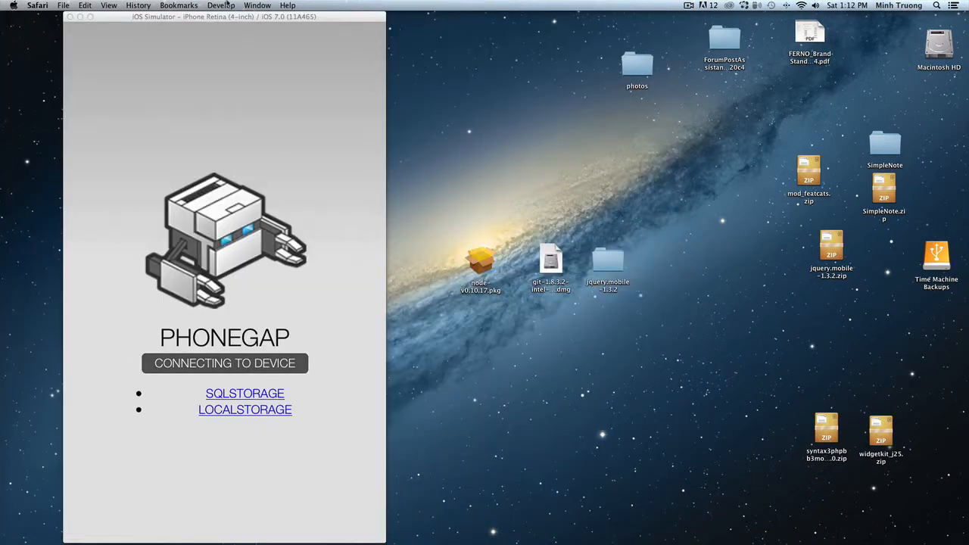
- Attach Web Inspector to the iPhone Simulator page via Safari's Develop menu
click(221, 5)
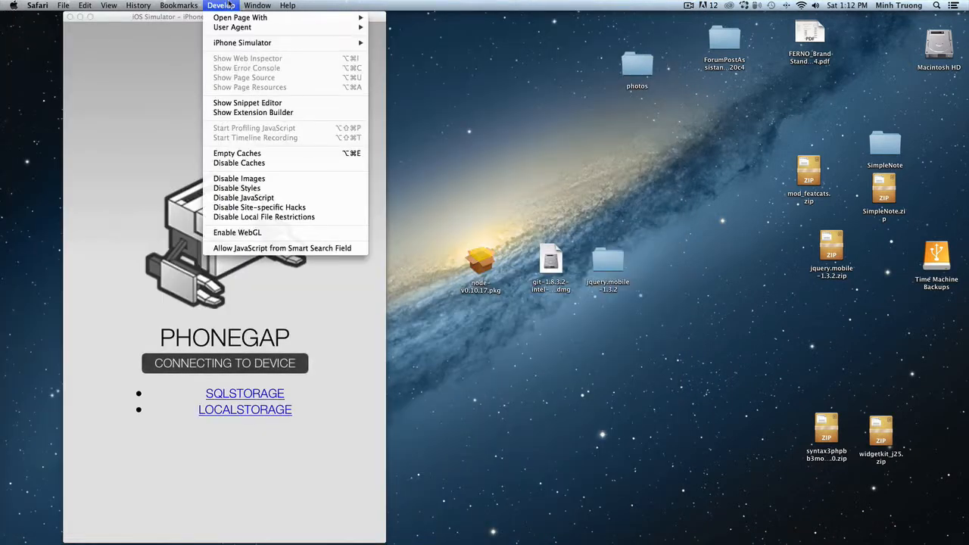
mouse_move(242, 43)
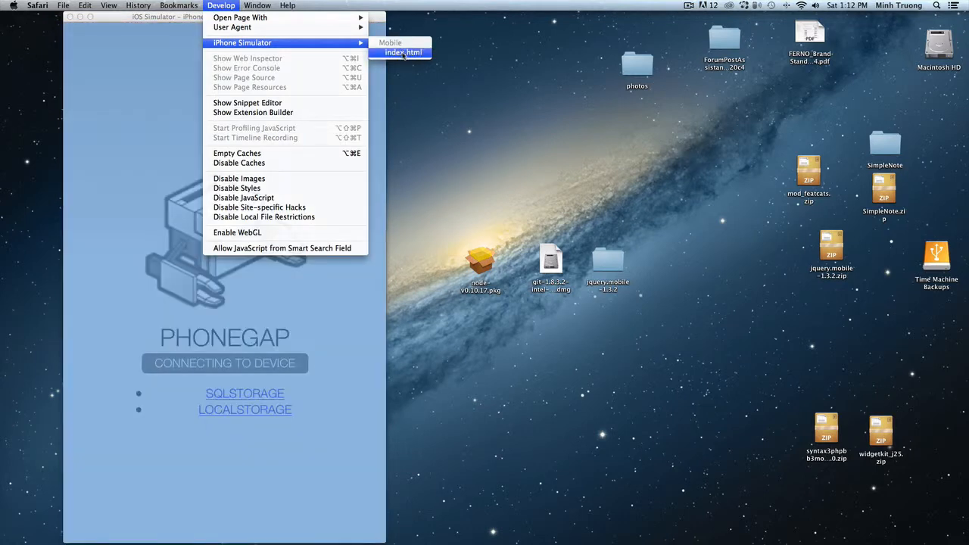
click(404, 53)
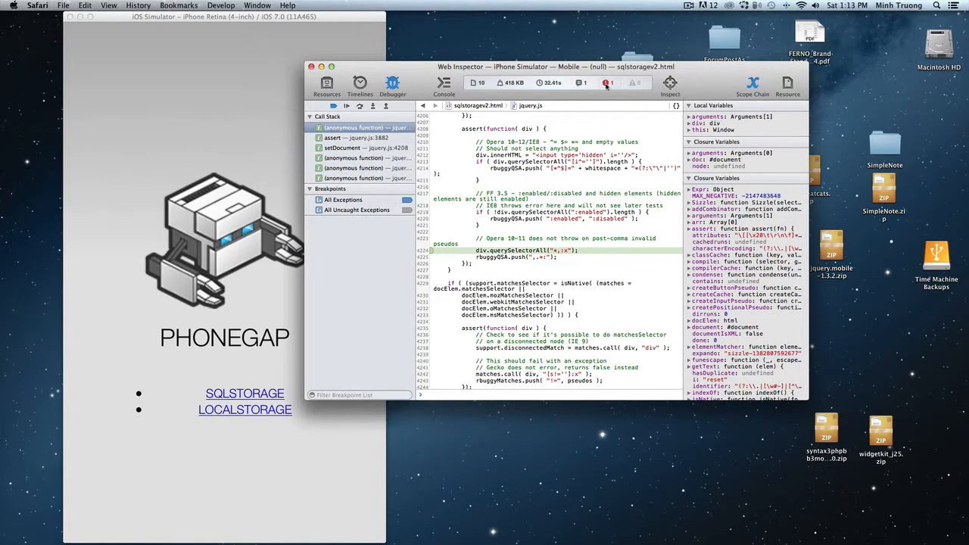
mouse_move(605, 82)
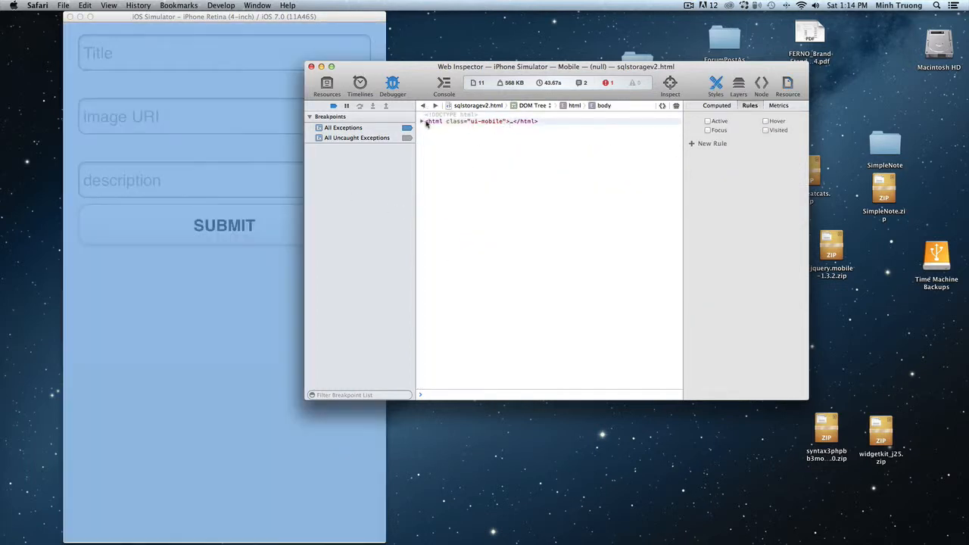
- Expand the html node, view sqlstoragev2.html source, and scroll to insertDB
click(422, 121)
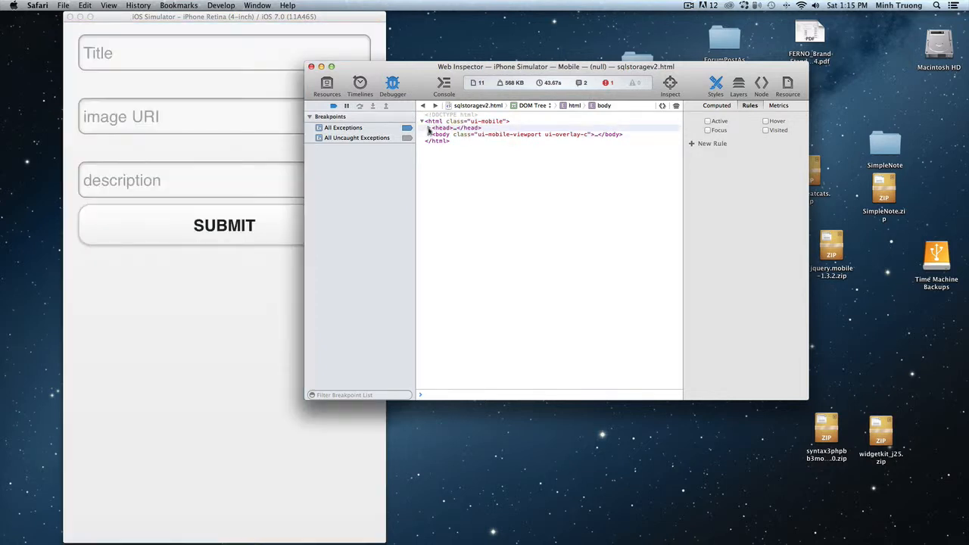
click(429, 127)
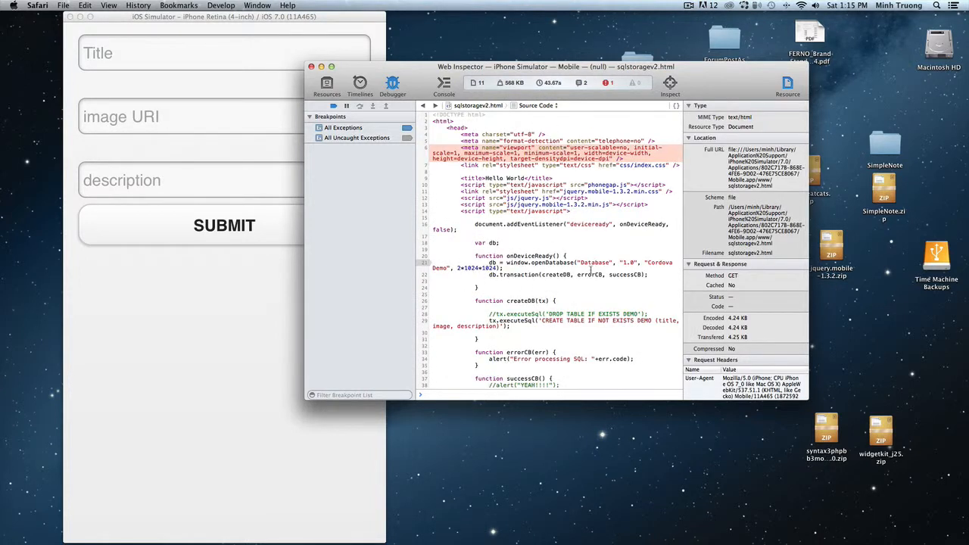
scroll(down, 3)
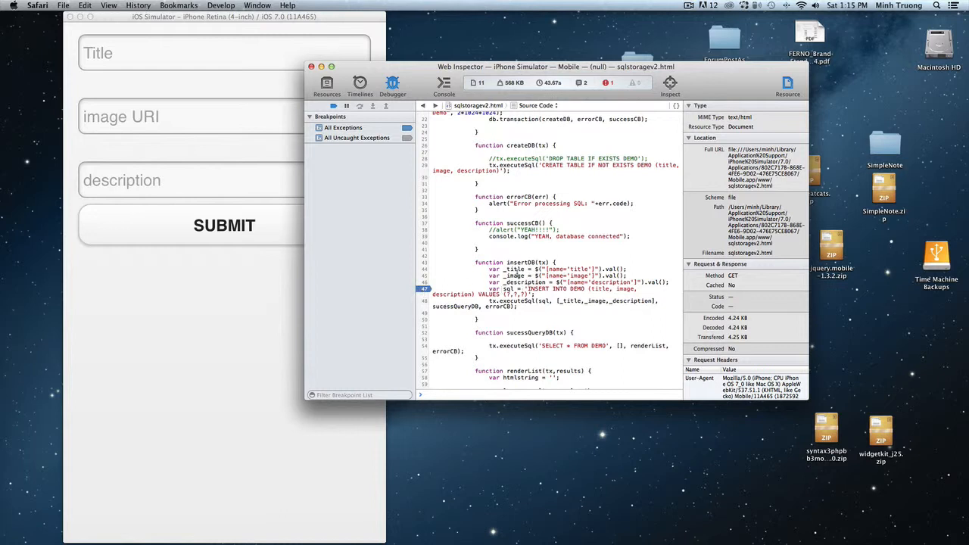
mouse_move(397, 151)
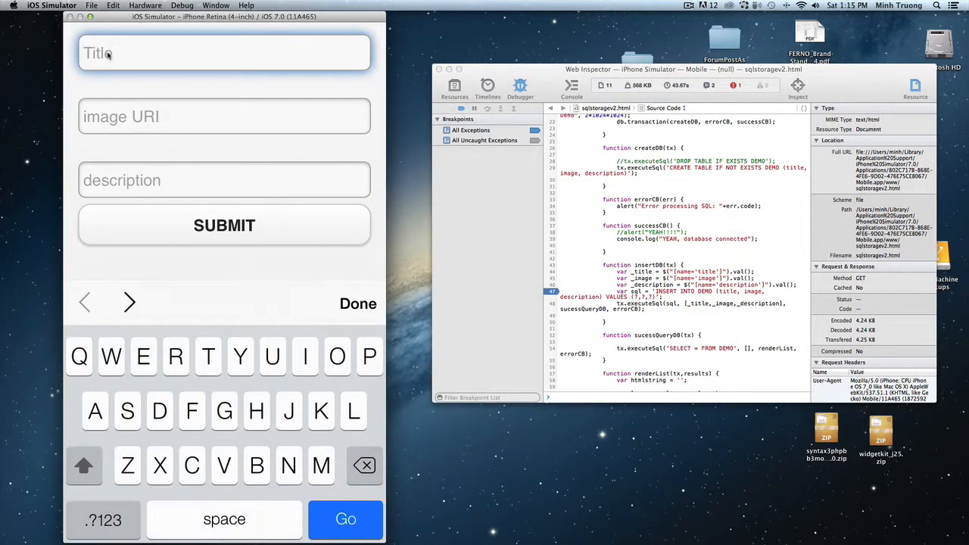
- Enter image 'Bbb' and description 'Ccc', then submit the record form
text(bb)
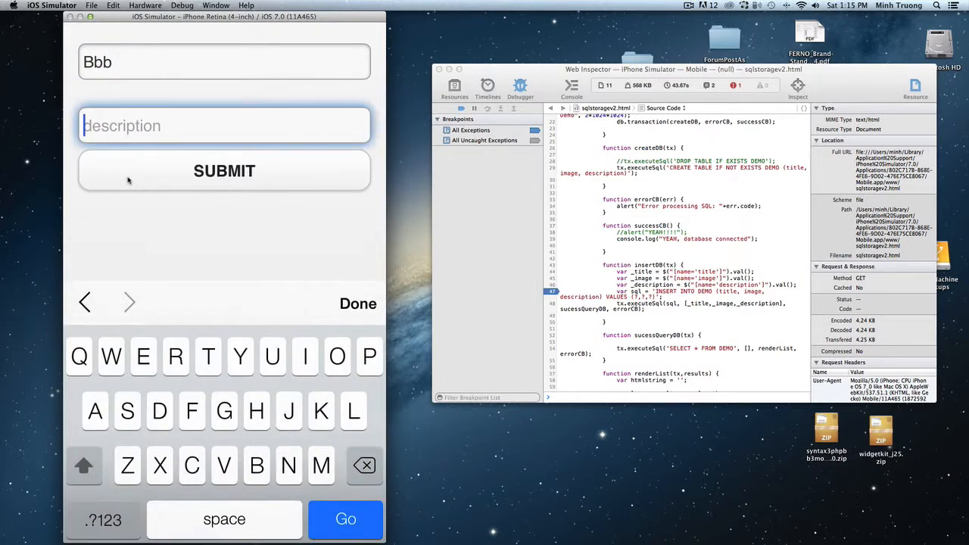
text(Ccc)
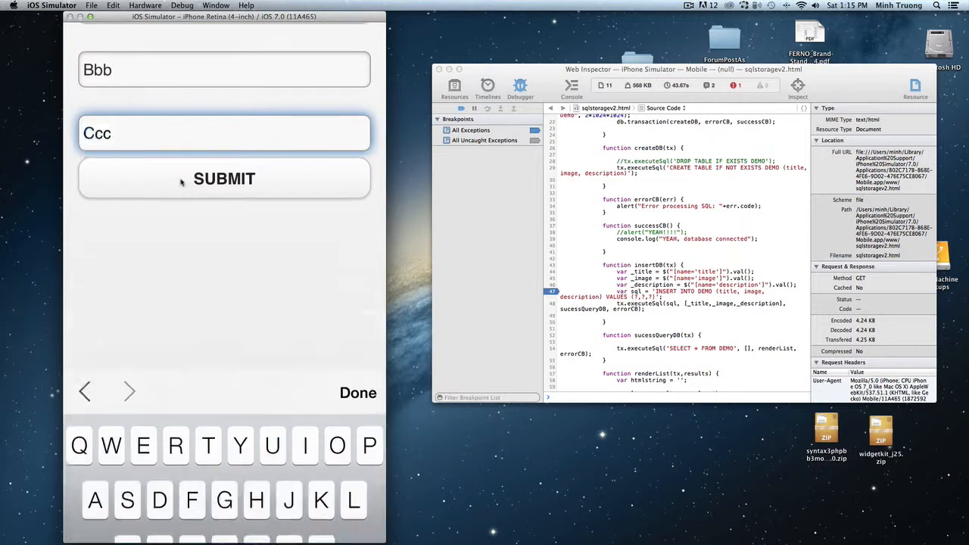
click(224, 178)
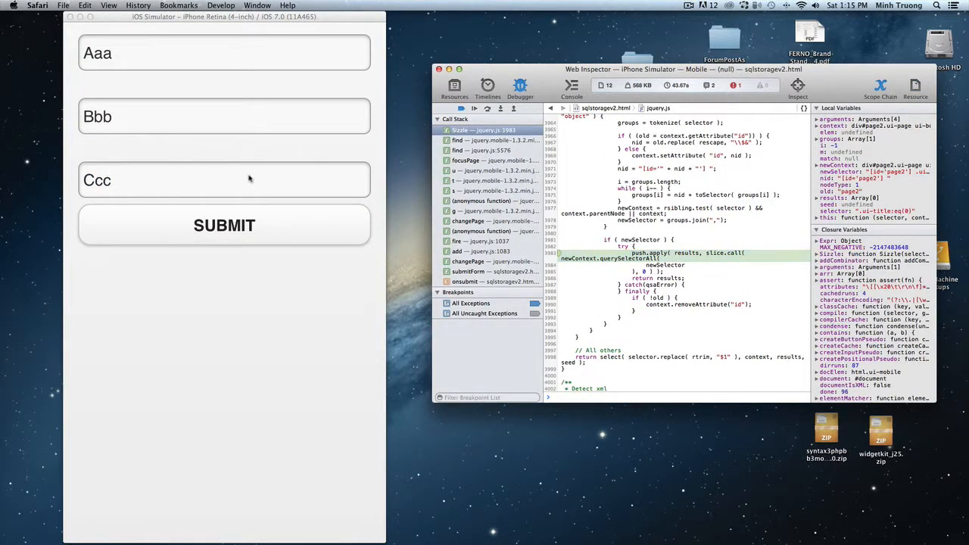
mouse_move(693, 182)
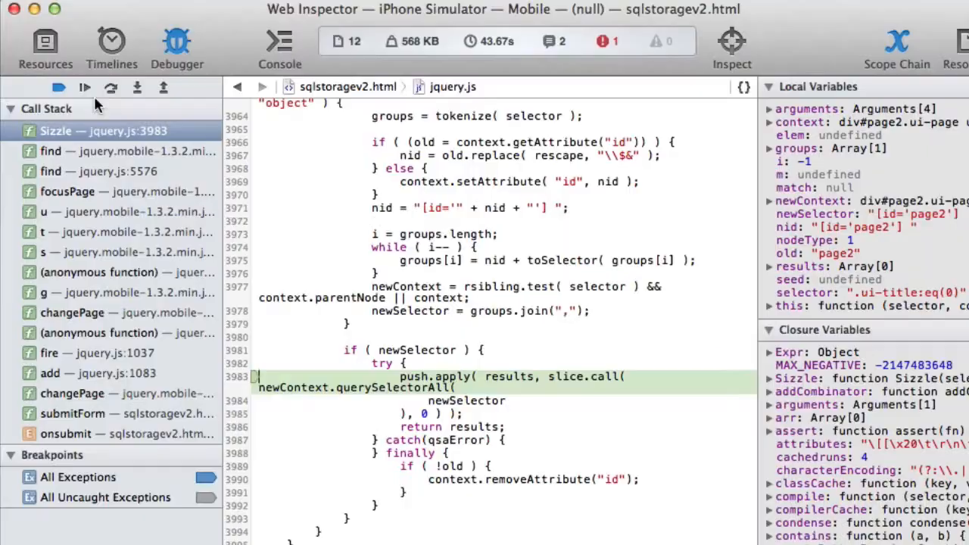
mouse_move(85, 87)
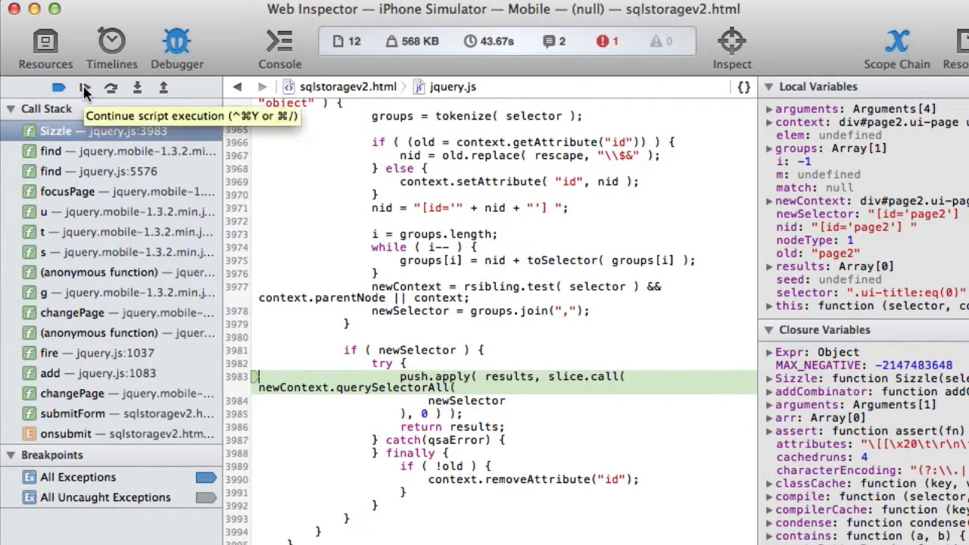
- Resume the script so the debugger stops at insertDB's line 47 breakpoint
click(84, 88)
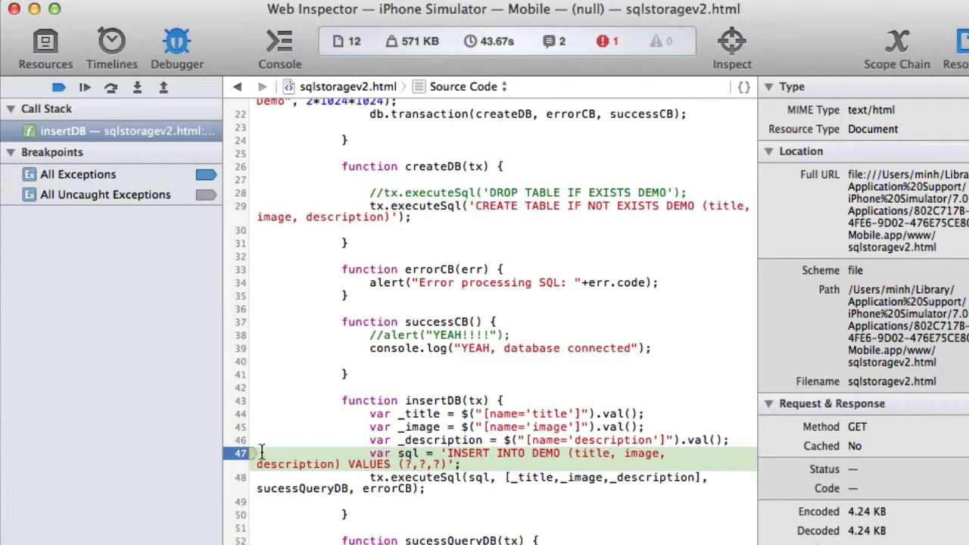
mouse_move(407, 454)
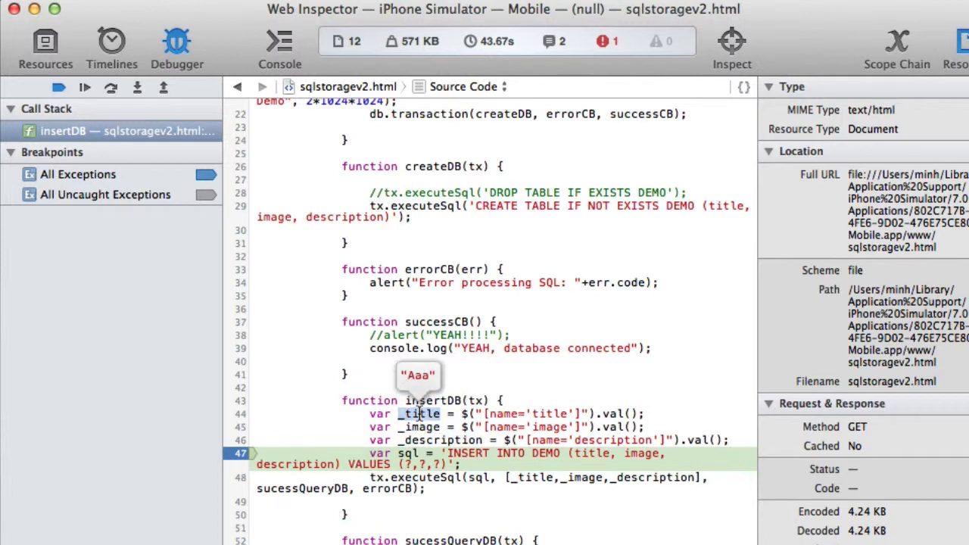
mouse_move(417, 426)
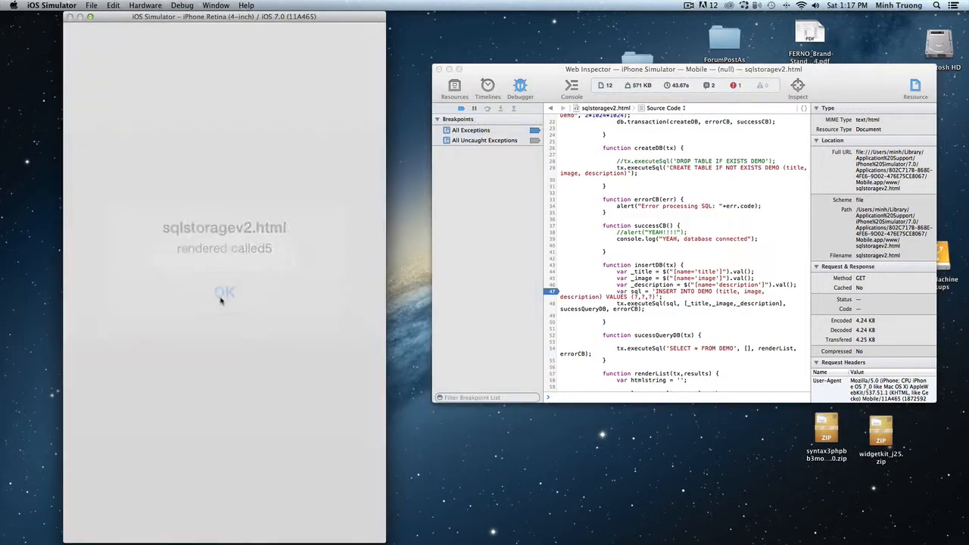
- Dismiss the alert and view the DEMO table's rows, including the Aaa, Bbb, Ccc record
click(224, 293)
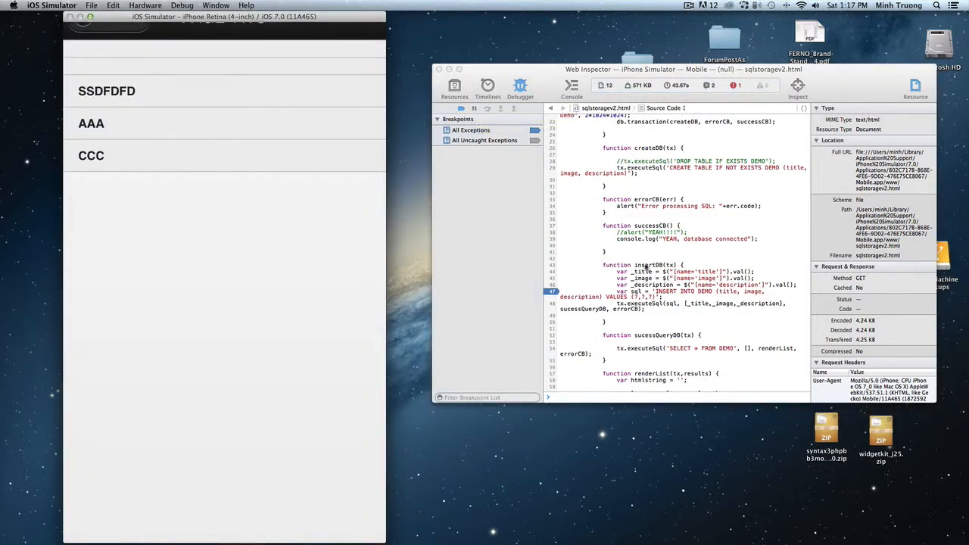
mouse_move(536, 220)
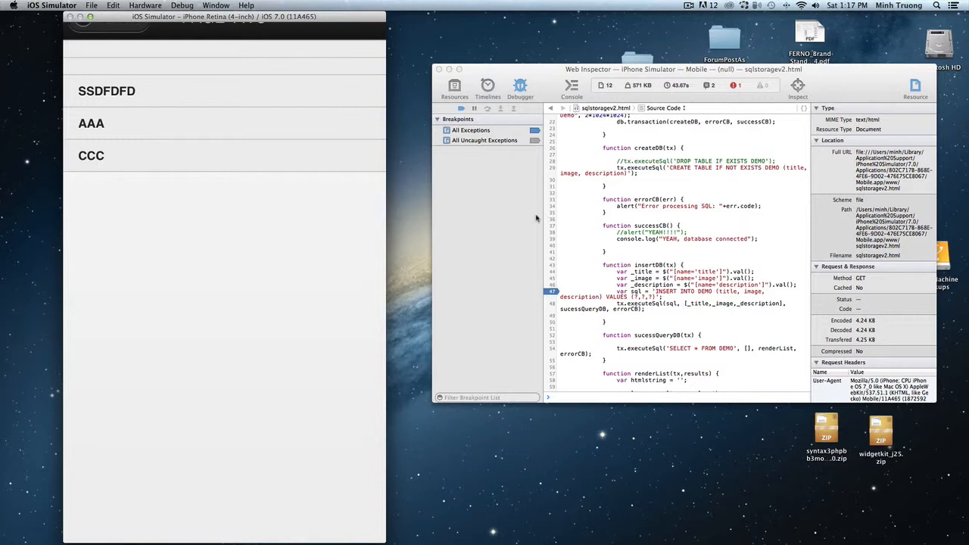
scroll(down, 3)
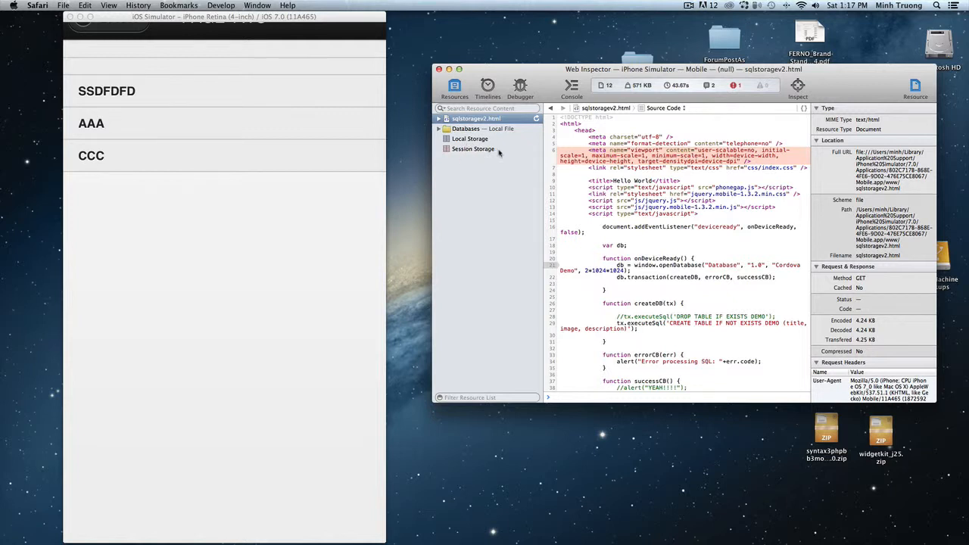
click(440, 128)
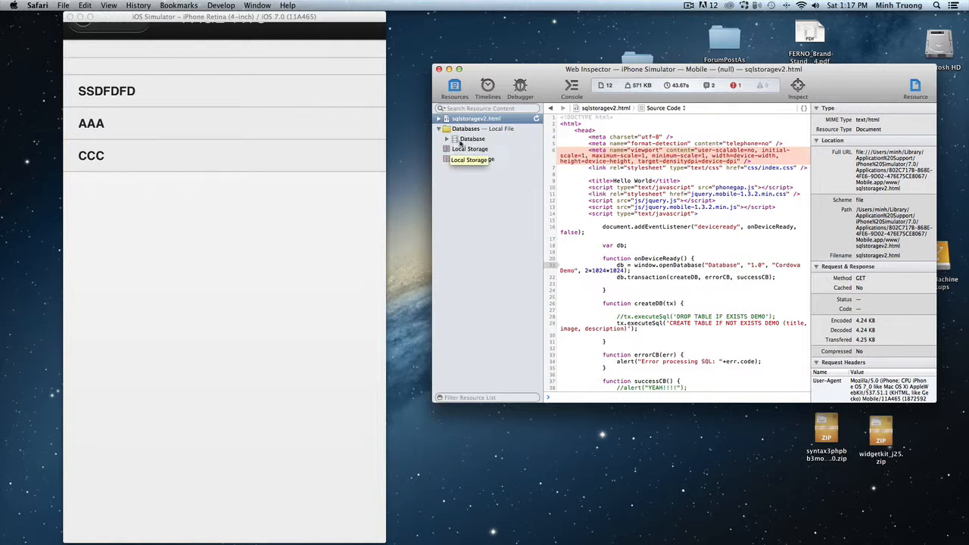
click(446, 138)
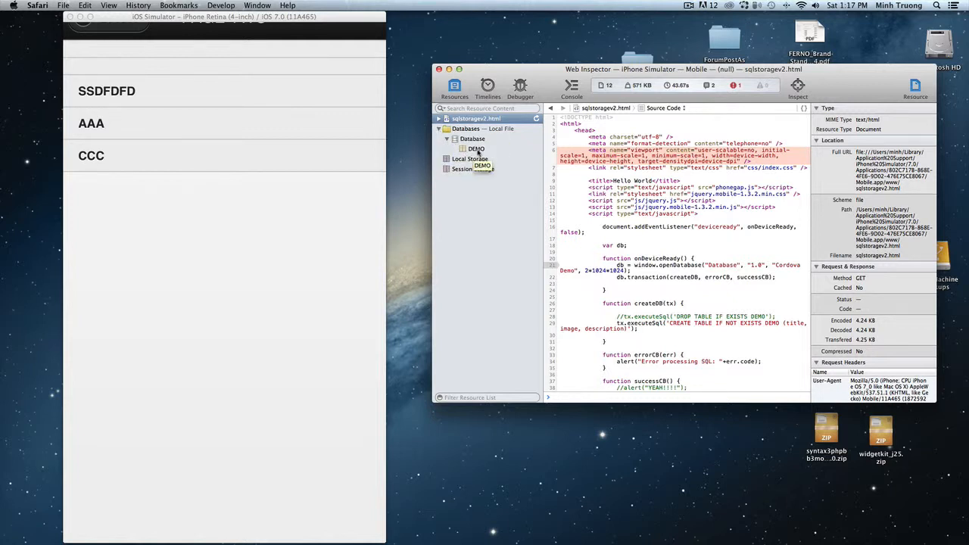
click(475, 148)
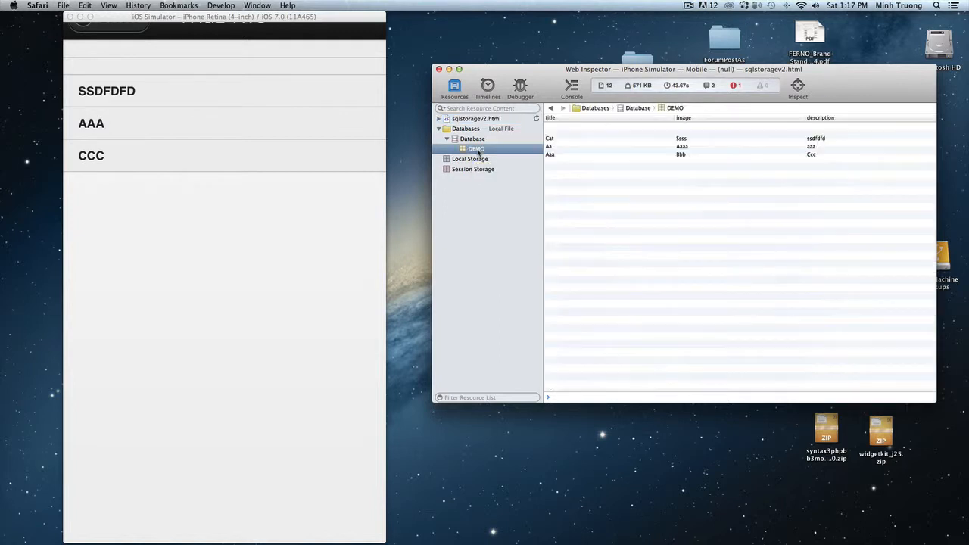
mouse_move(585, 141)
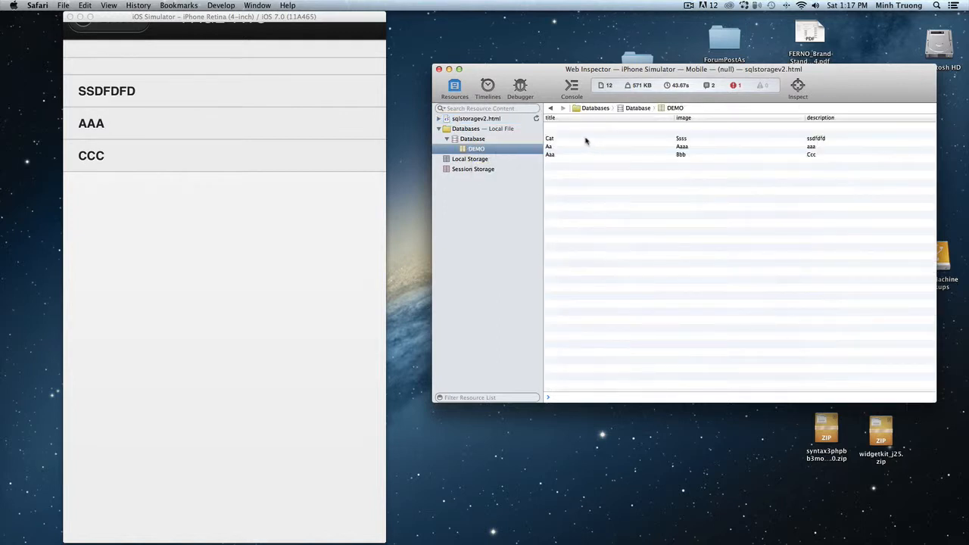
click(550, 147)
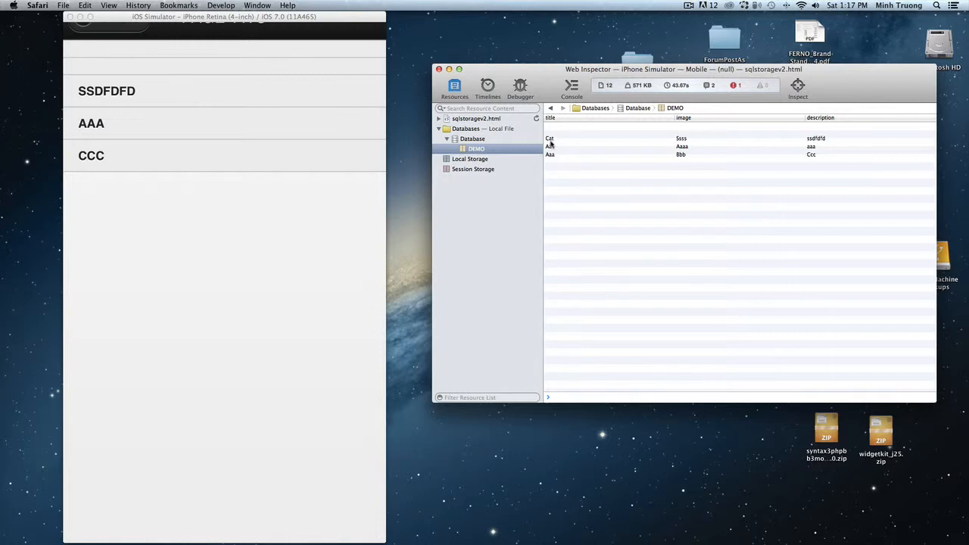
mouse_move(579, 142)
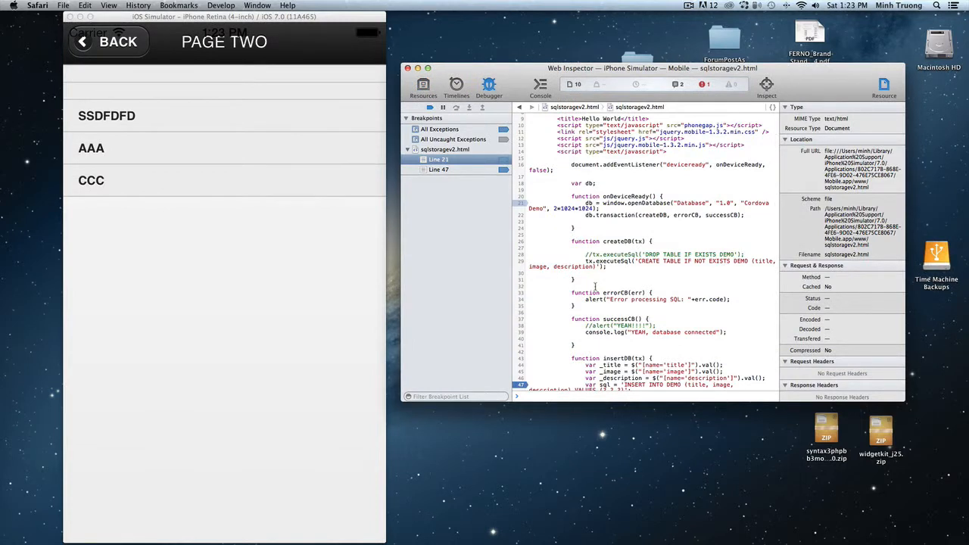
- Add a breakpoint at line 34 in errorCB and delete the line 21 breakpoint
scroll(down, 3)
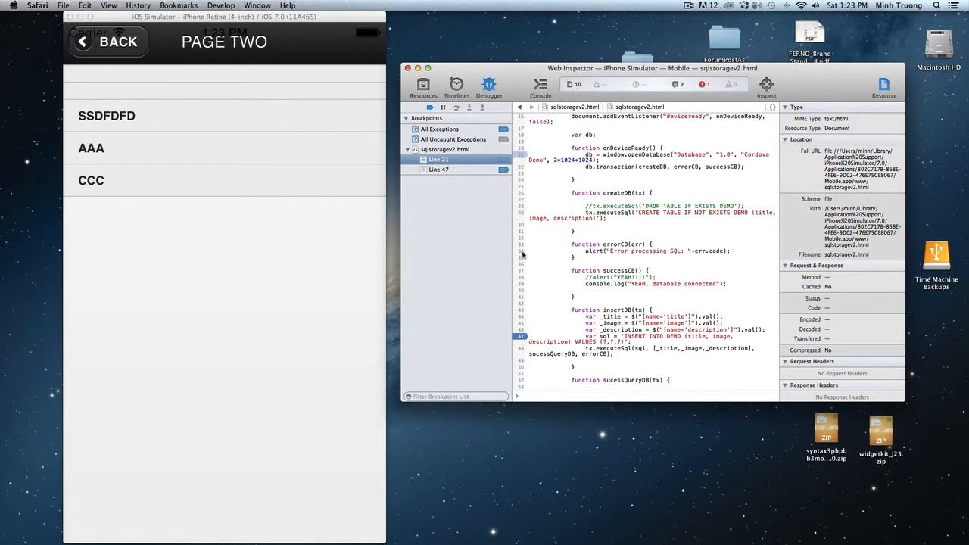
click(521, 250)
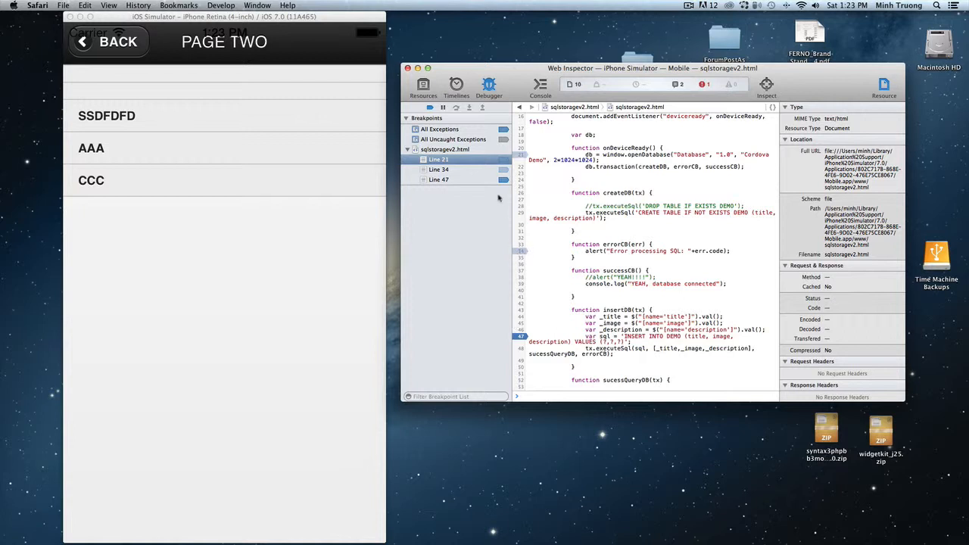
mouse_move(515, 259)
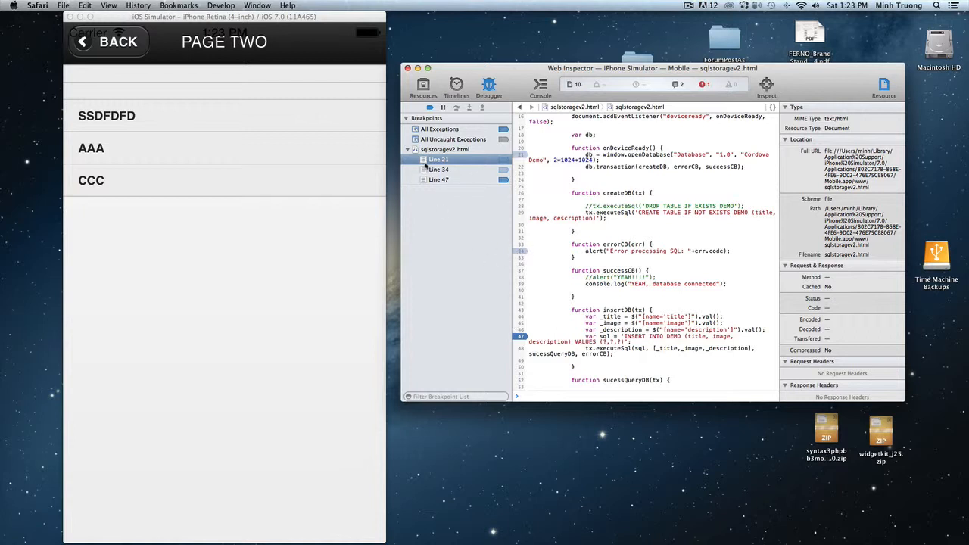
right_click(438, 160)
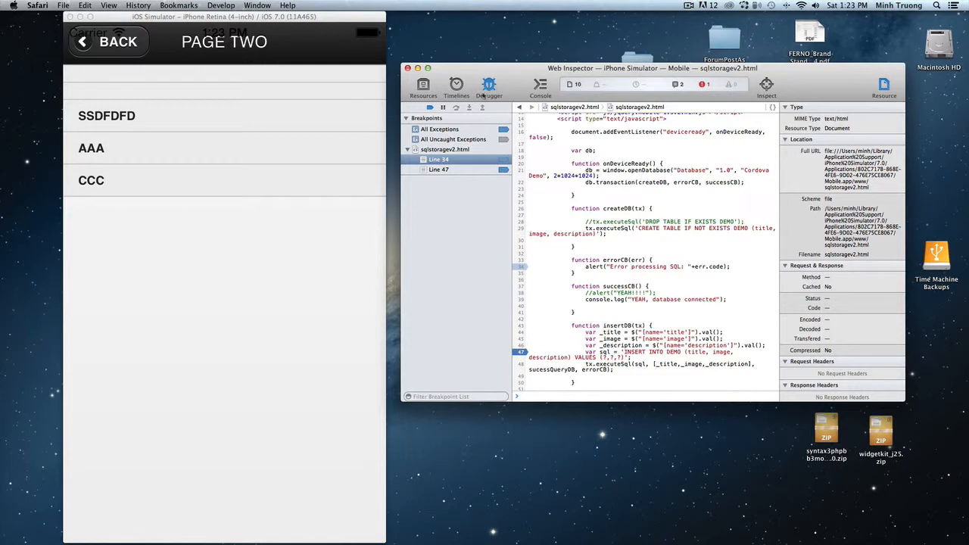
click(445, 149)
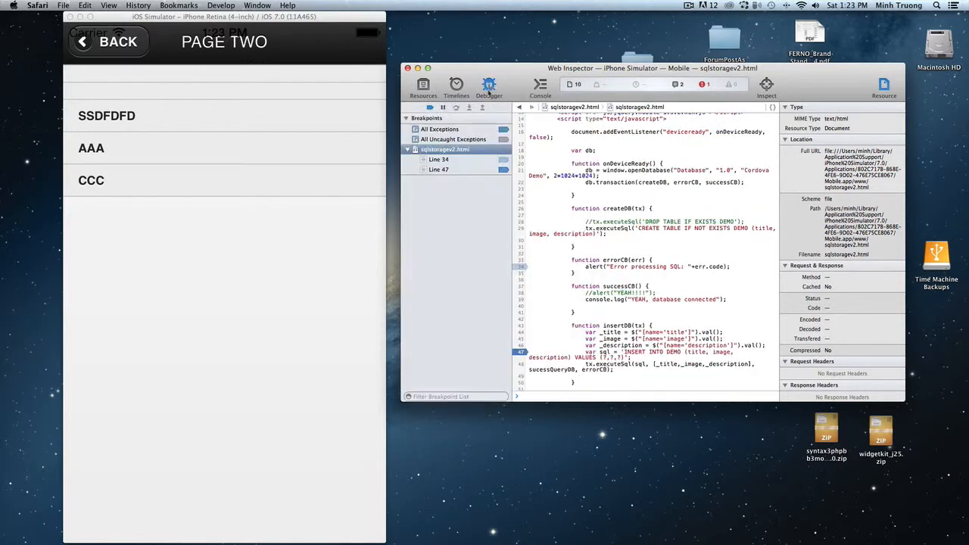